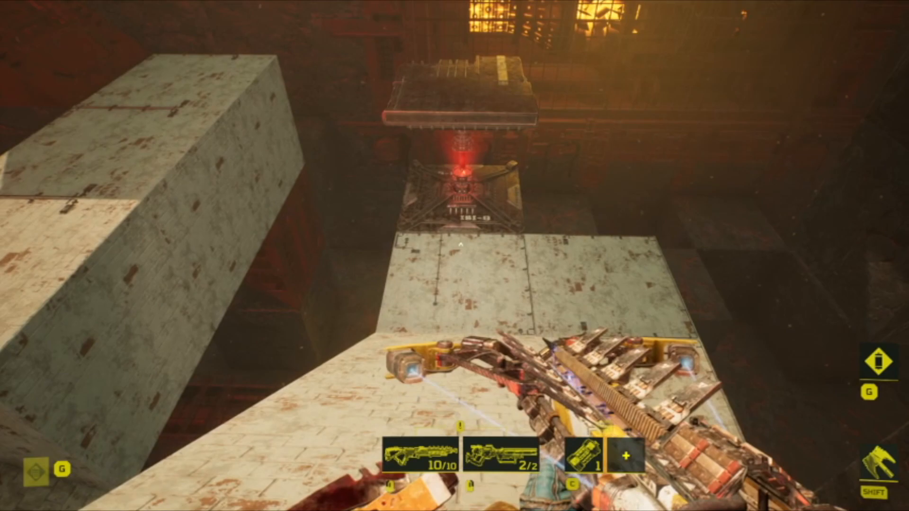
mouse_move(454, 256)
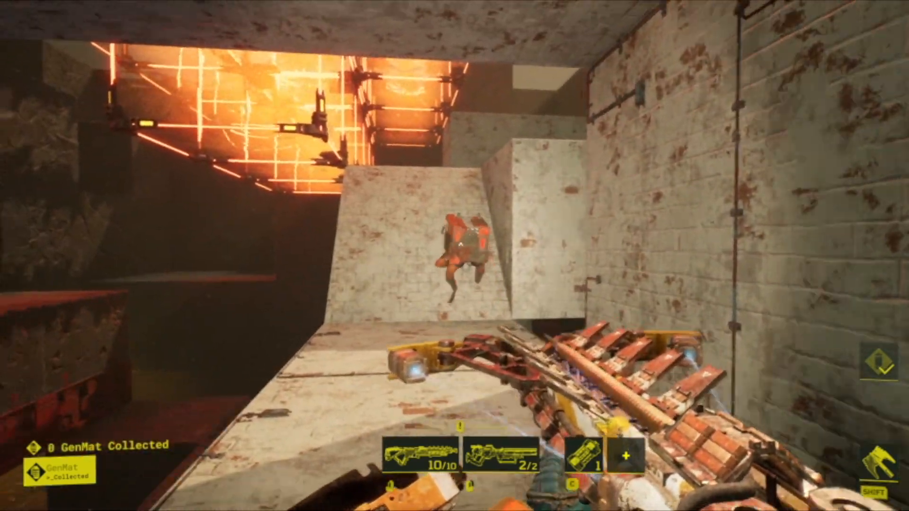
Step: Aim the Brick Block preview beside the Harvester Path in the Apollo dungeon
left_click(454, 255)
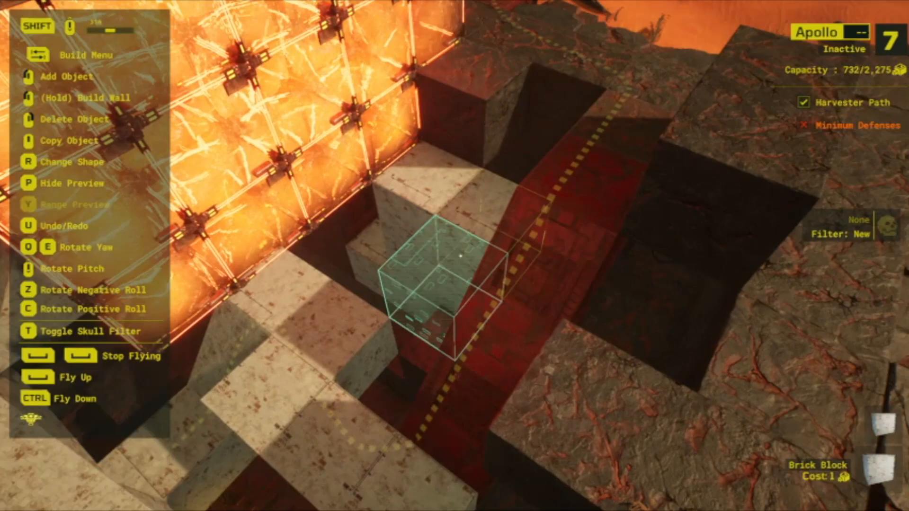
mouse_move(455, 255)
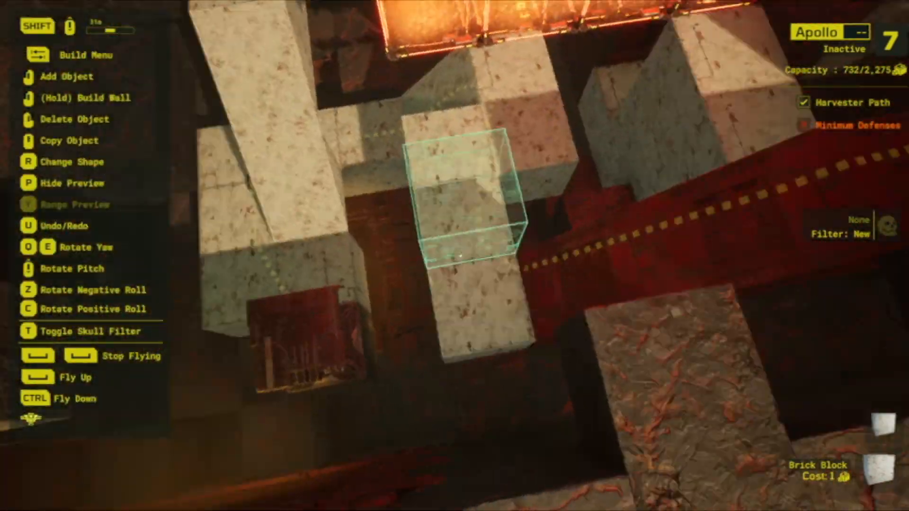